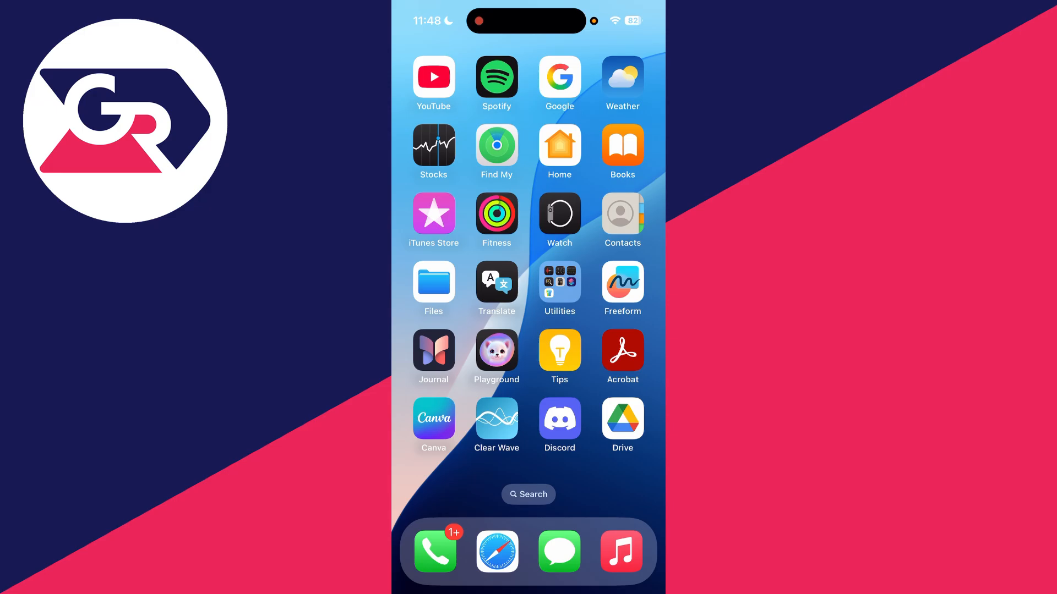
Step: Search the Passwords app for 'Goog' and open a saved Google login
{"action": "left_click", "coordinate": [559, 283]}
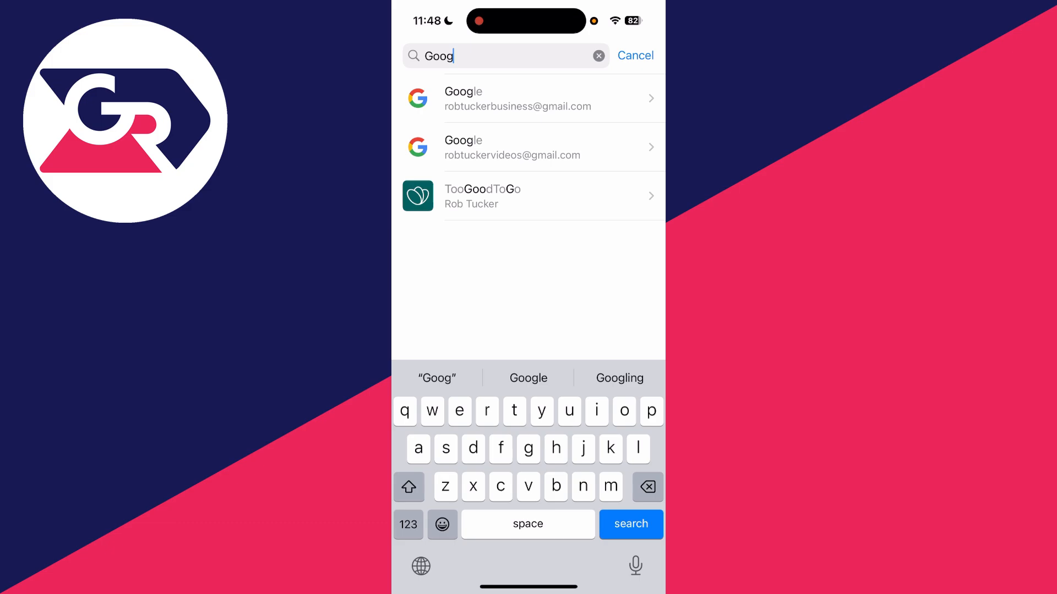
{"action": "left_click", "coordinate": [529, 98]}
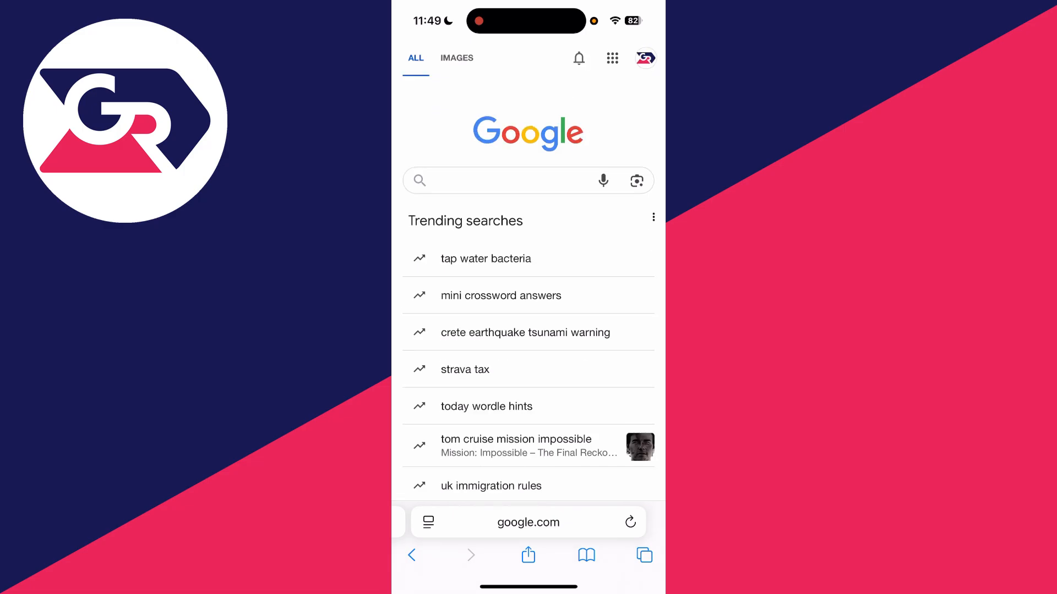
Step: From google.com's account menu, reach Password Manager via a 'Passwo' search and search 'Goog'
{"action": "left_click", "coordinate": [644, 58]}
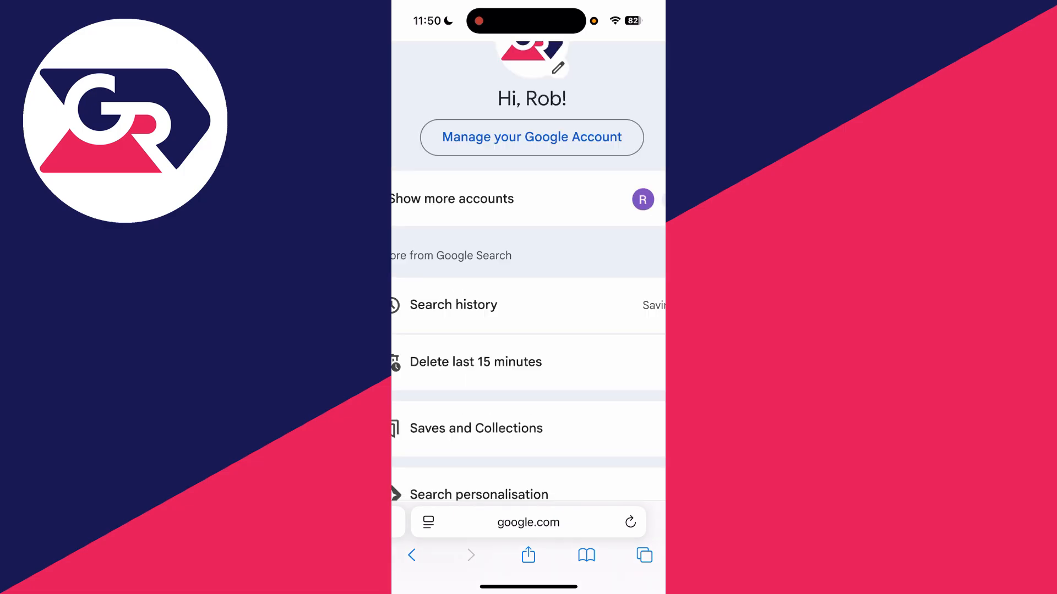
{"action": "left_click", "coordinate": [531, 136]}
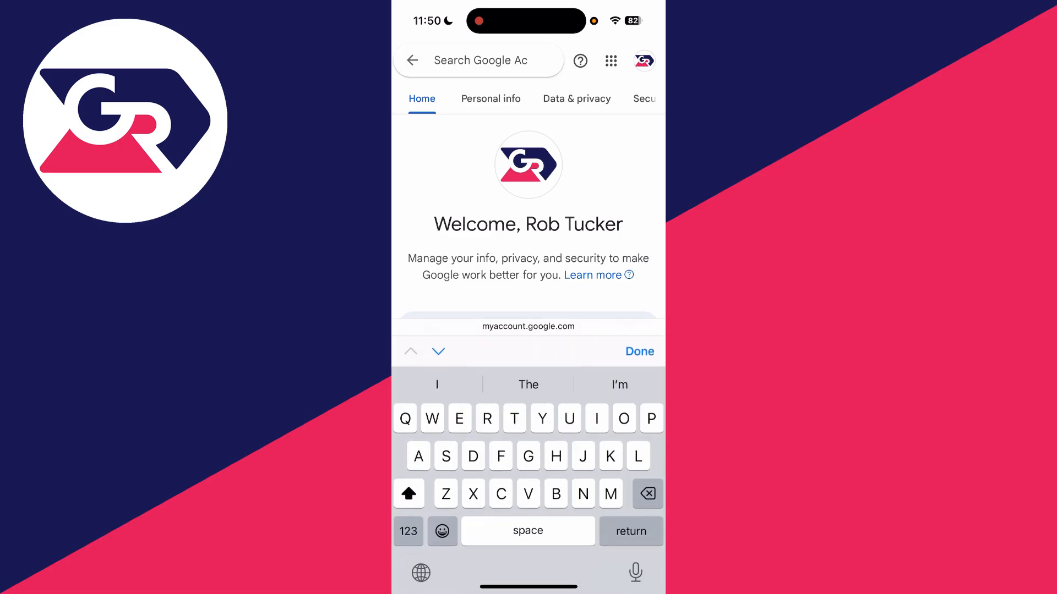
{"action": "type", "text": "Passwo"}
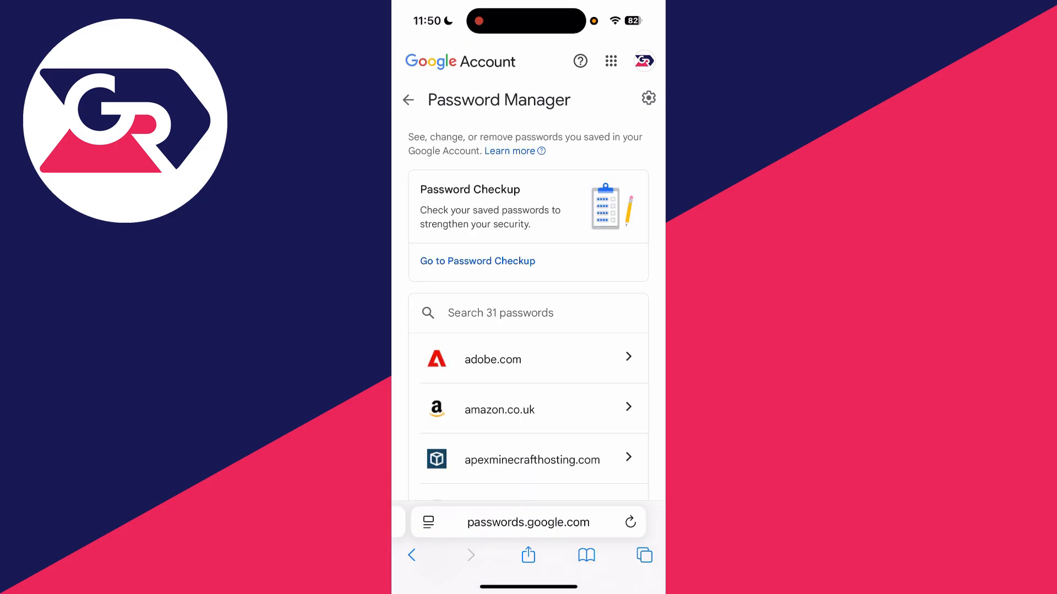
{"action": "type", "text": "Goog"}
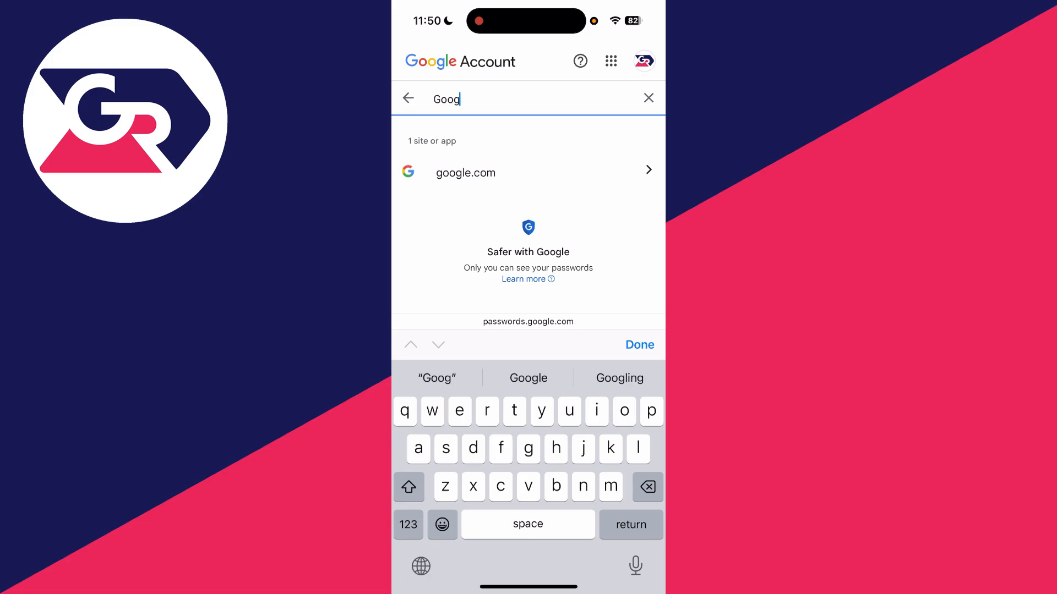